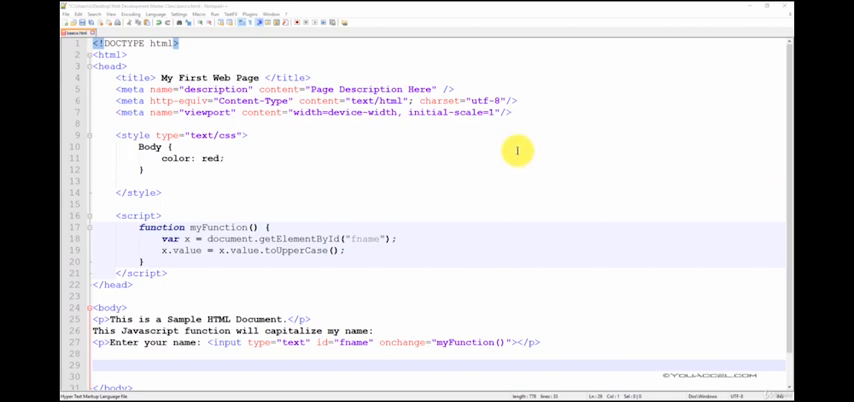
Preview basics.html in Chrome from Notepad++'s Run menu.
click(214, 14)
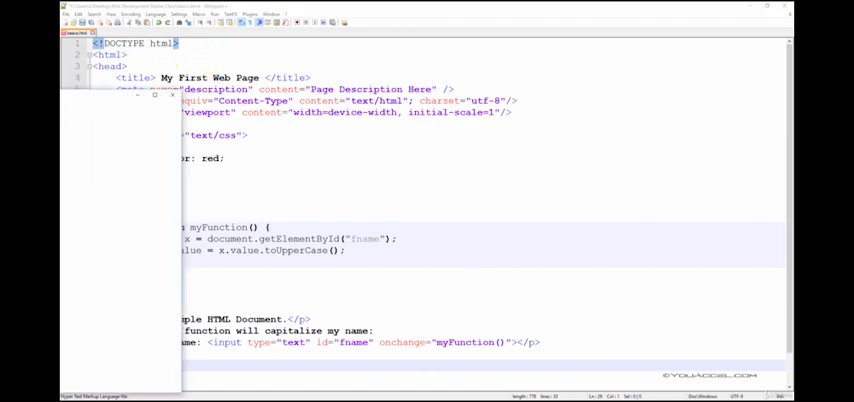
Review the rendered red sample paragraph, capitalize note and name input in Chrome.
click(369, 48)
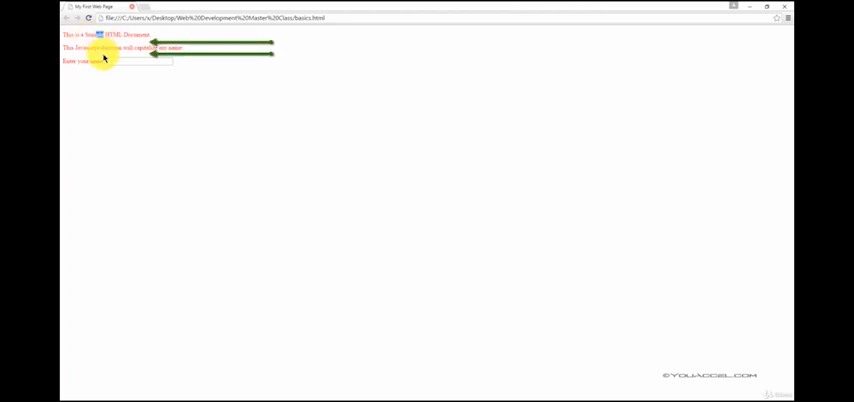
mouse_move(333, 8)
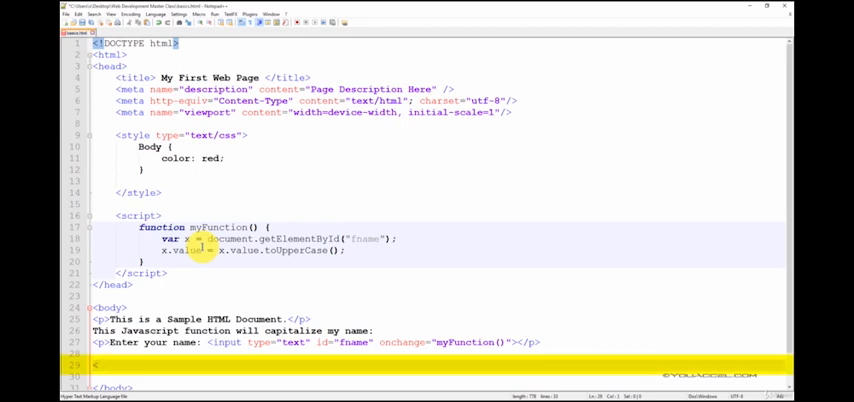
Write the paragraph 'This is Line 1. <br> This is Line 2.' on line 29 and preview it.
text(p>)
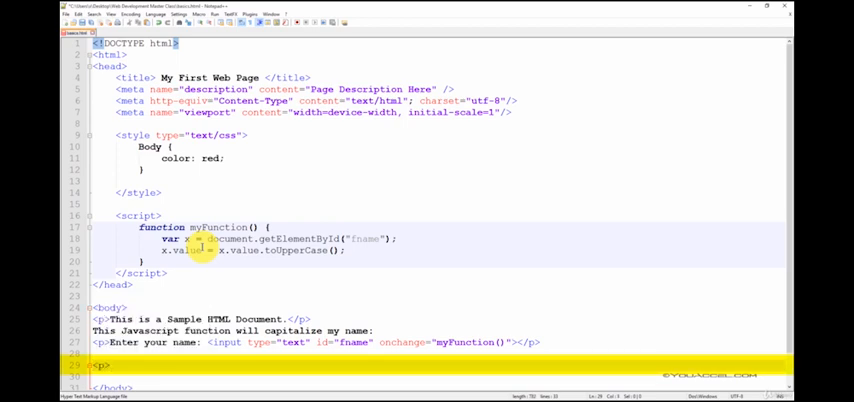
text(This is L)
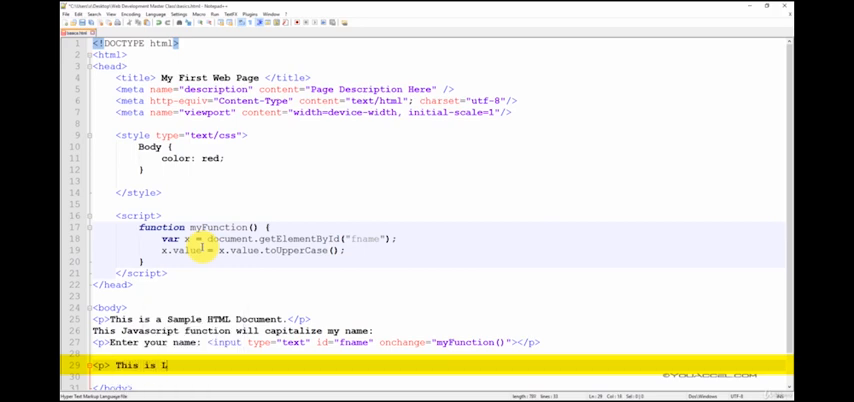
text(ine 1. < This is Line 2. </p>)
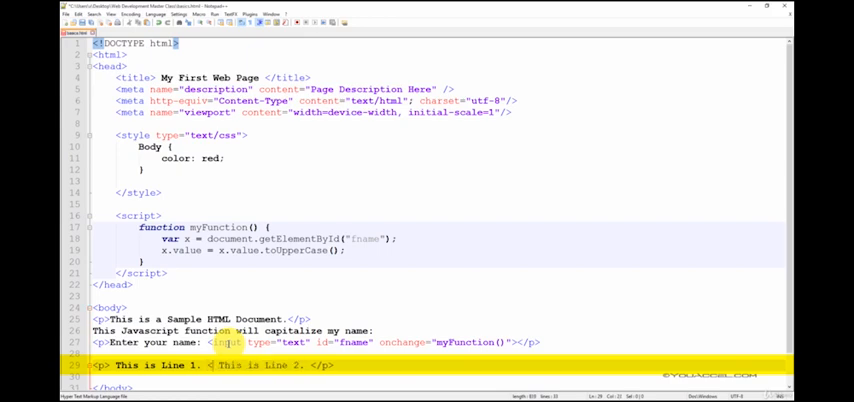
text(br>)
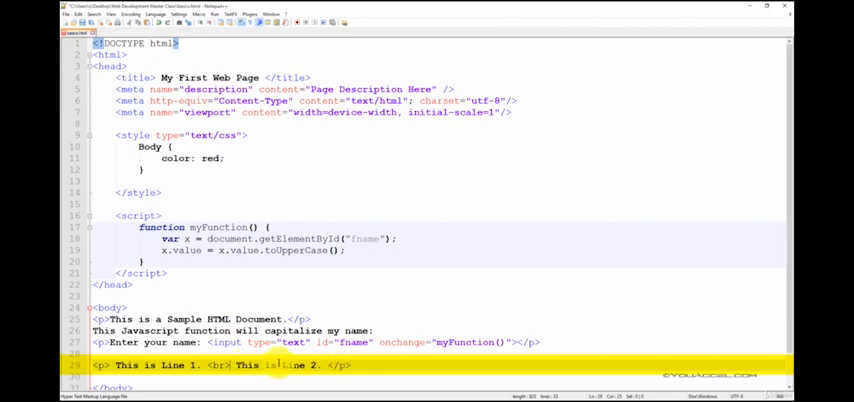
click(418, 372)
text(This is Line)
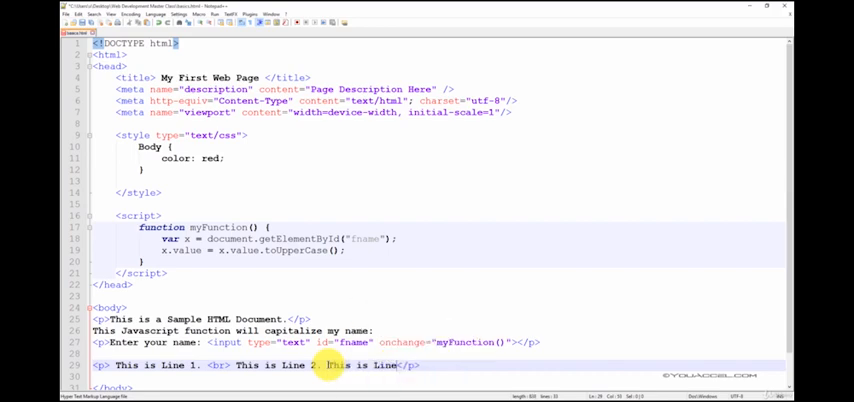
Add 'This is Line 3.' before the closing </p> on line 29.
text(3.)
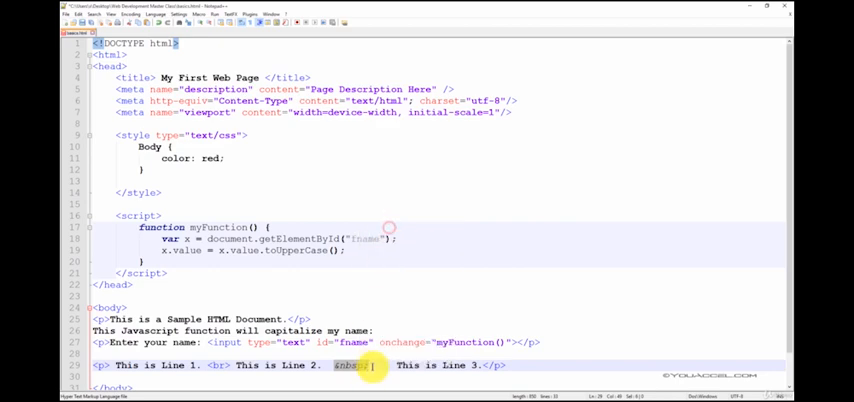
Insert five &nbsp; entities between 'This is Line 2.' and 'This is Line 3.'.
text(&nbsp;&nbsp;&nbsp;&nbsp;)
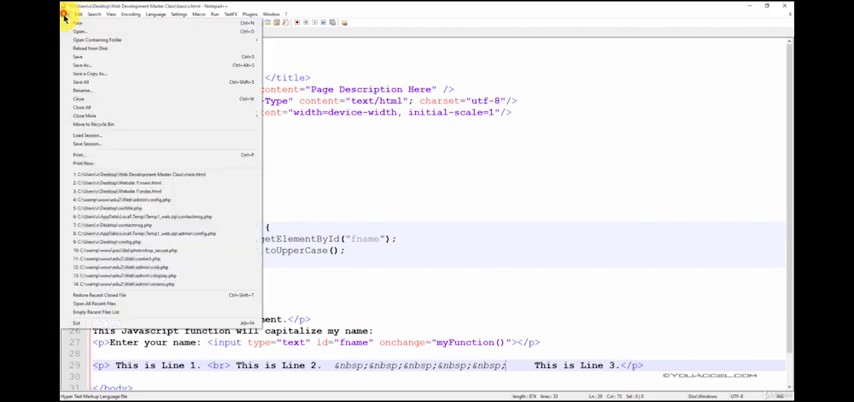
click(64, 14)
text(<h1>)
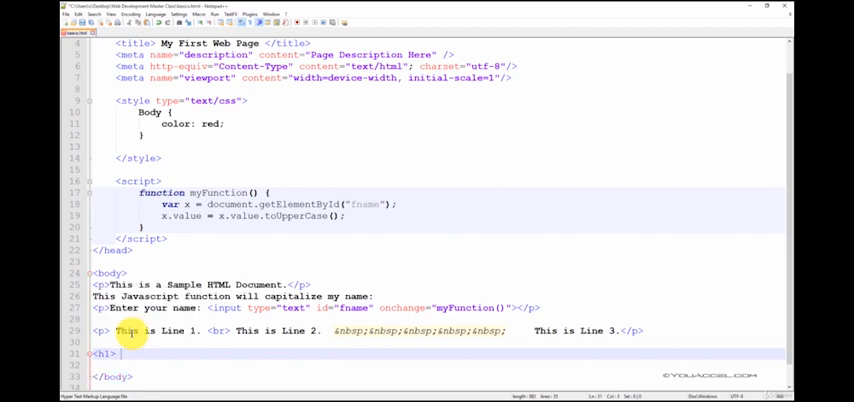
Add heading lines <h1> Header 1 </h1> through <h4> Header 4 </h4> to the body.
text(Header 1 </h1>)
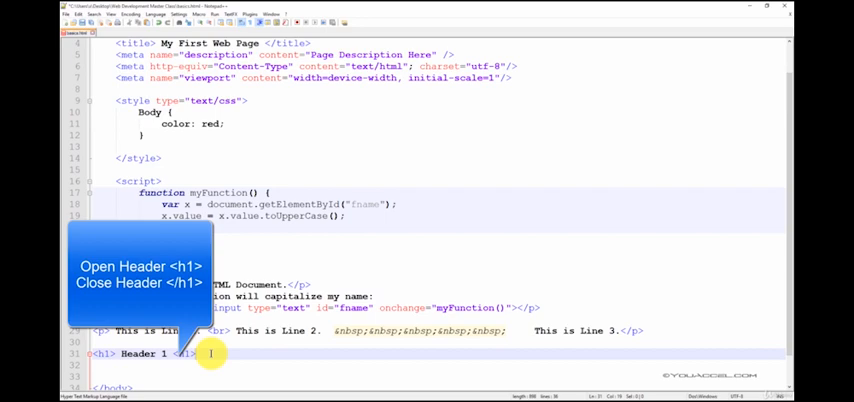
text(<h2> Header 2 </h2>)
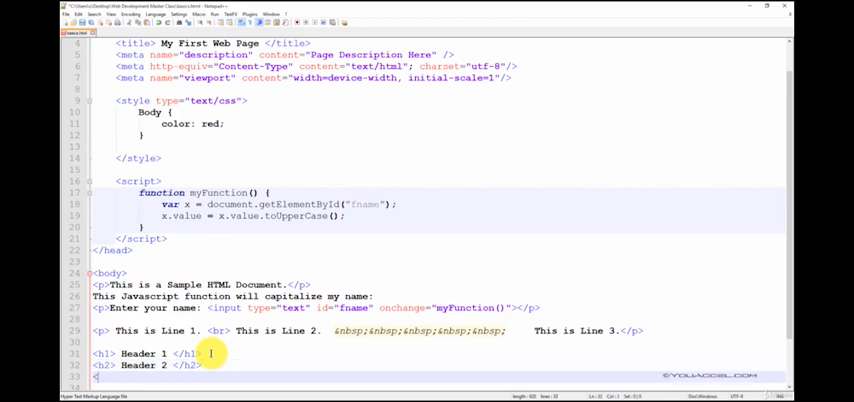
text(h)
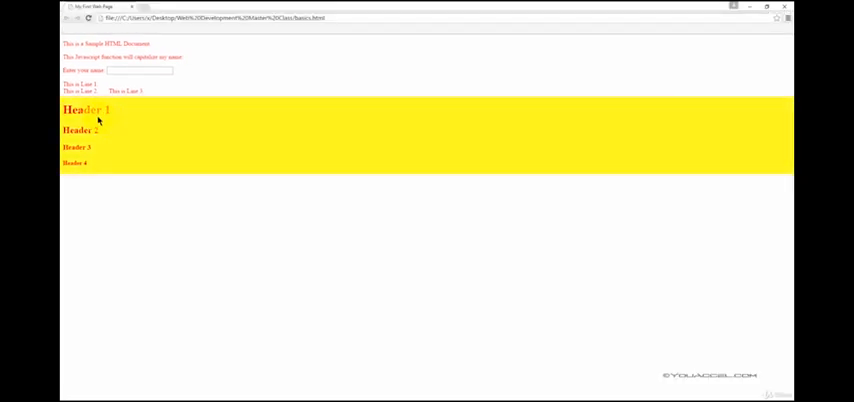
mouse_move(126, 112)
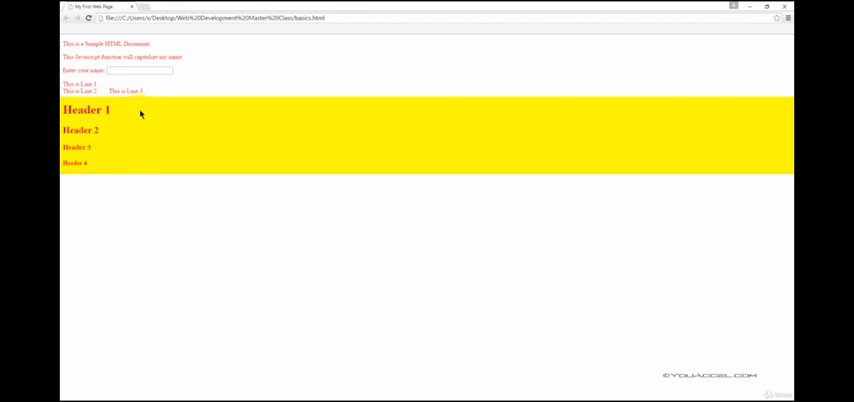
mouse_move(128, 113)
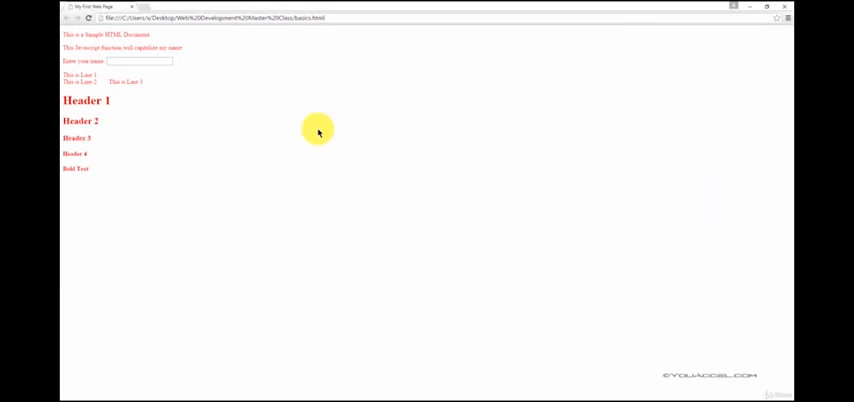
Select the rendered 'Bold Text' line in the reloaded Chrome page.
double_click(76, 168)
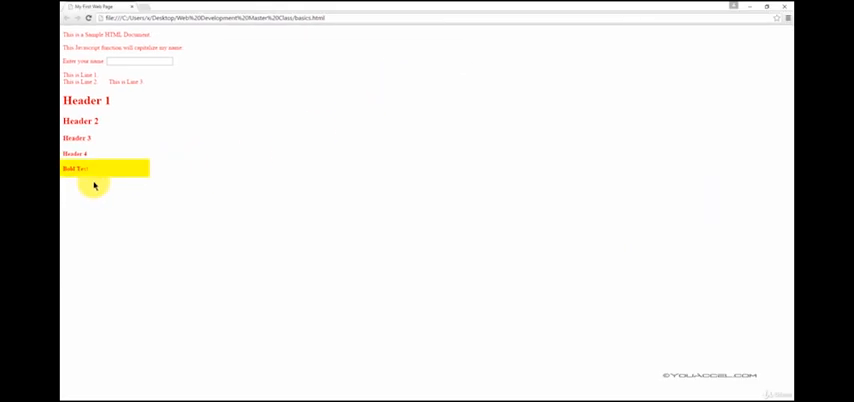
mouse_move(461, 11)
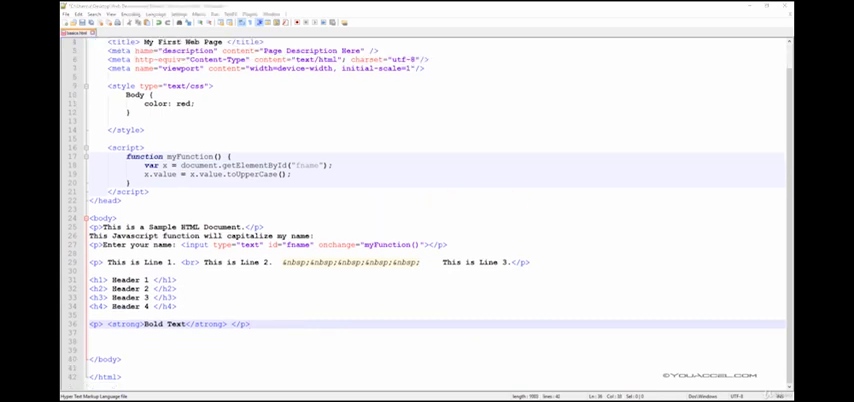
Add a line break and <em>Italic Text</em> after the Bold Text line.
click(226, 324)
text(<)
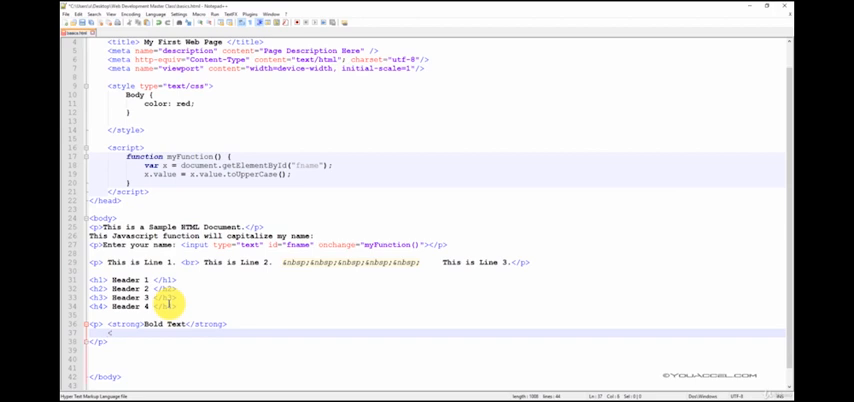
text(em)
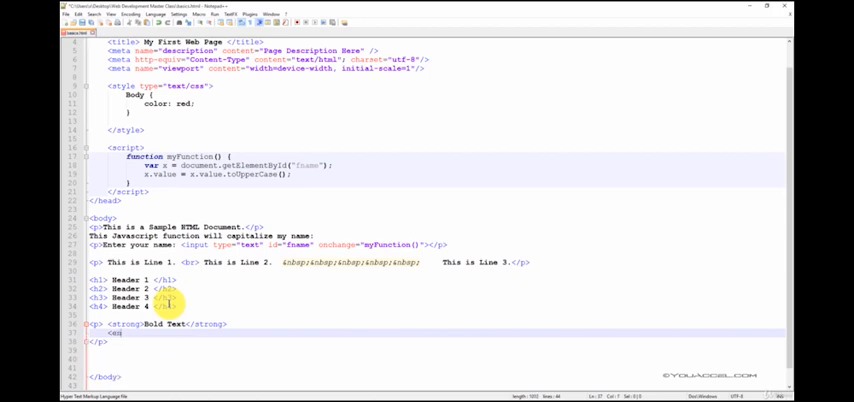
text(em)
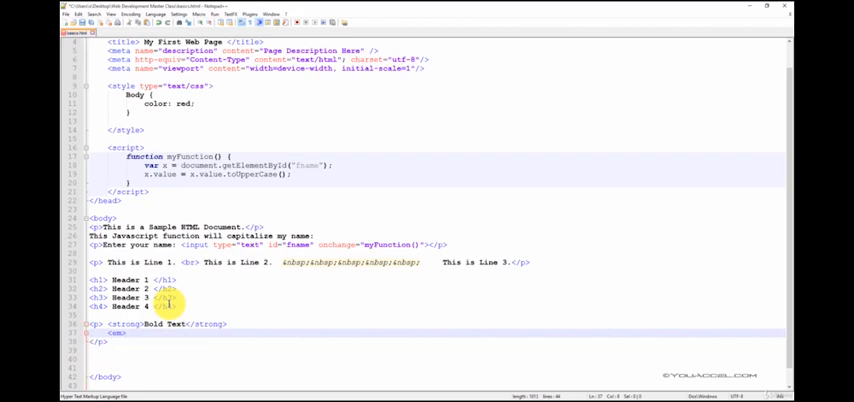
text(Italic Text</em> <br>)
text(<u>)
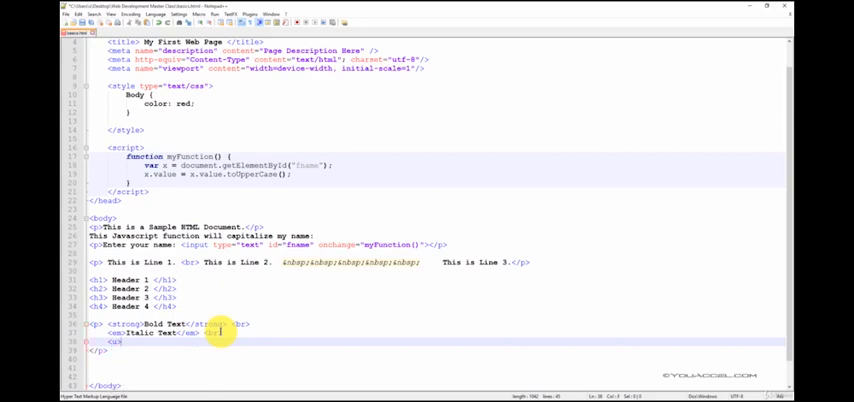
Add <u>Underlined Text</u> and <strike>Strike Text</strike> lines separated by <br> tags.
text(Underlined Text </u>)
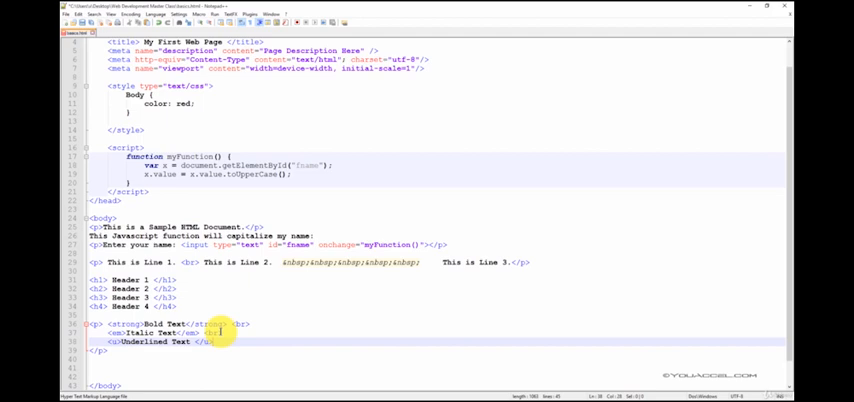
text(br>)
text(<strike>)
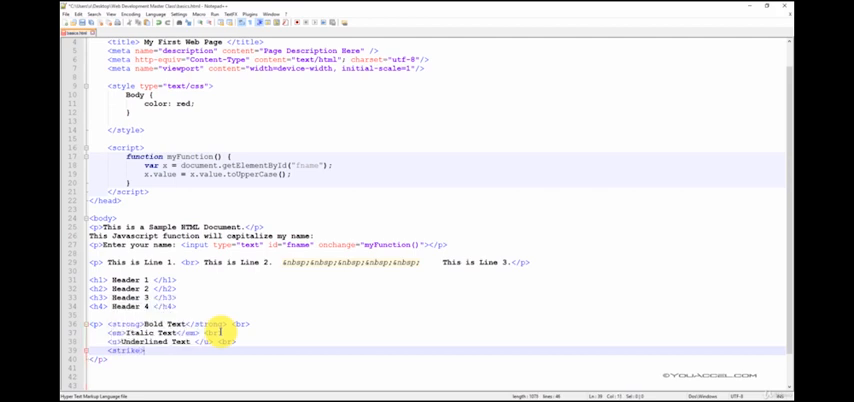
text(Strike Text </strike>)
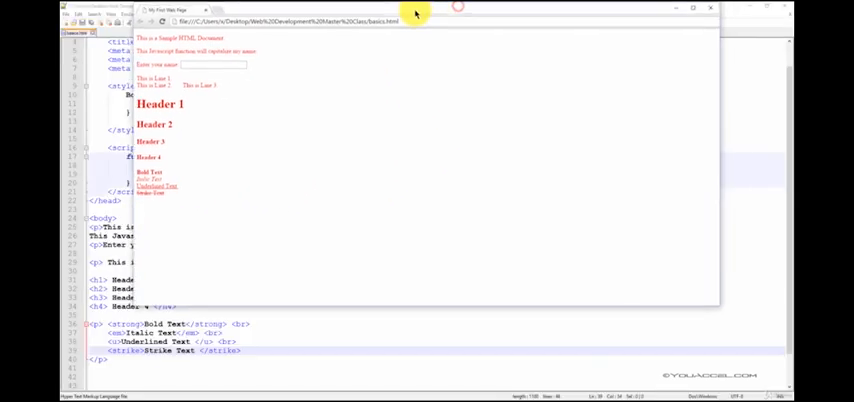
Bring the Chrome window forward to view the four styled text lines.
click(711, 8)
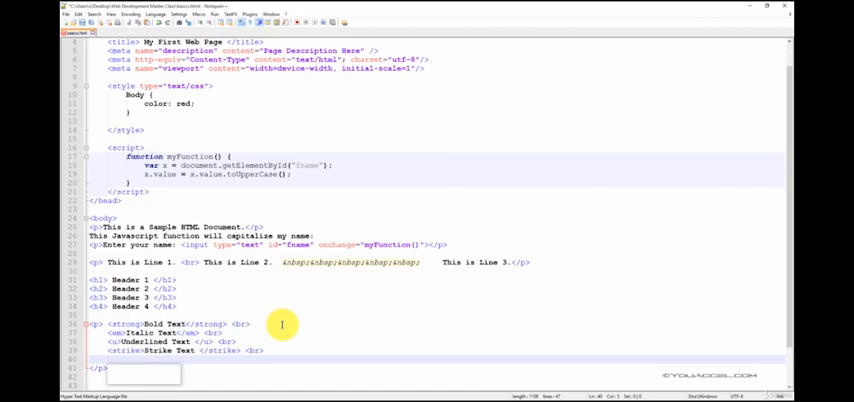
Type 'Bold, Italic, and Underlined Text' on line 40 inside u, strong and em tags.
text(Bold, Italic)
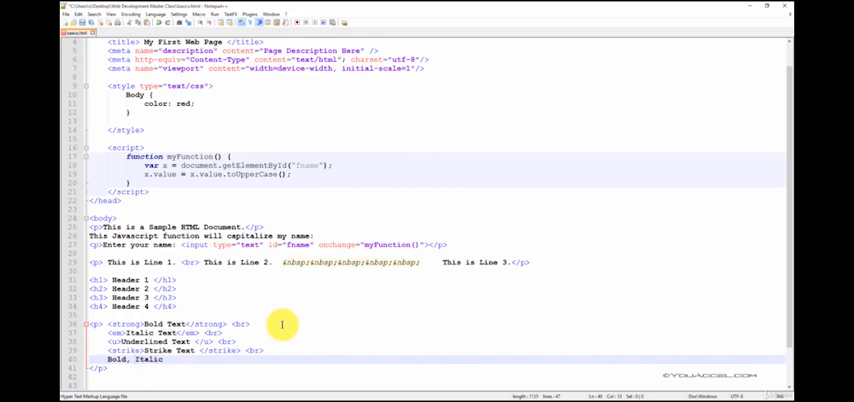
text(and Underlined Text)
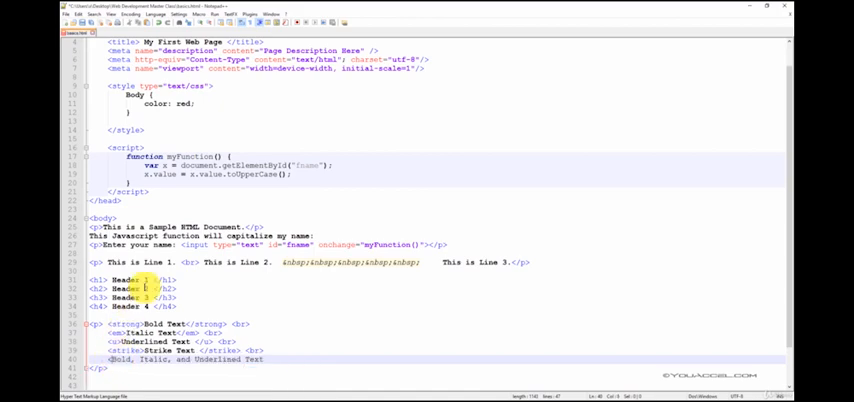
text(em>)
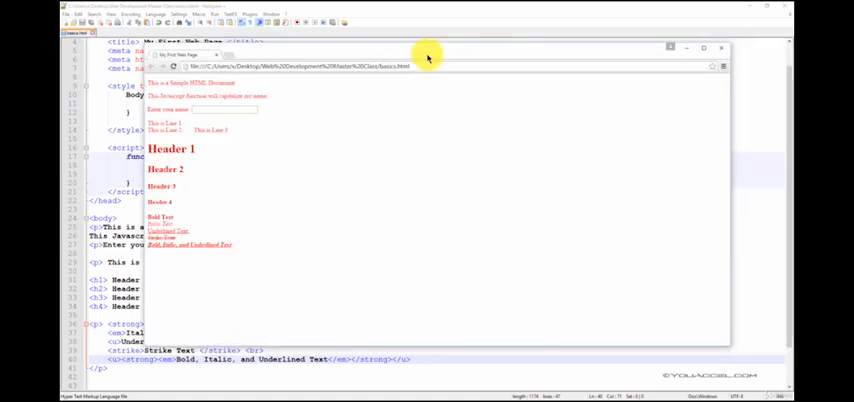
Refresh basics.html in the browser to preview the combined formatted line.
click(703, 48)
text( <font face=)
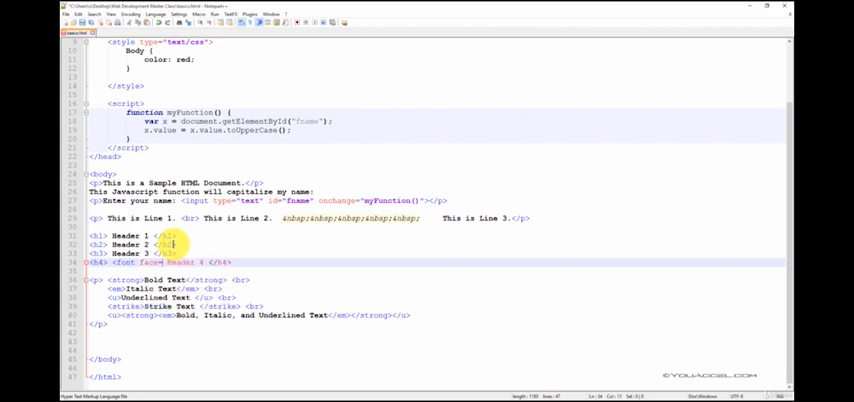
Give the Header 4 font tag face "arial", size "22", color "blue", and close it before </h4>.
text(")
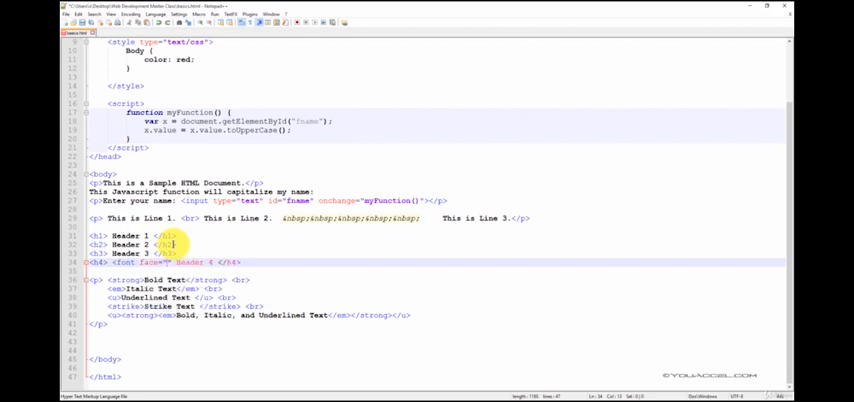
text(arial)
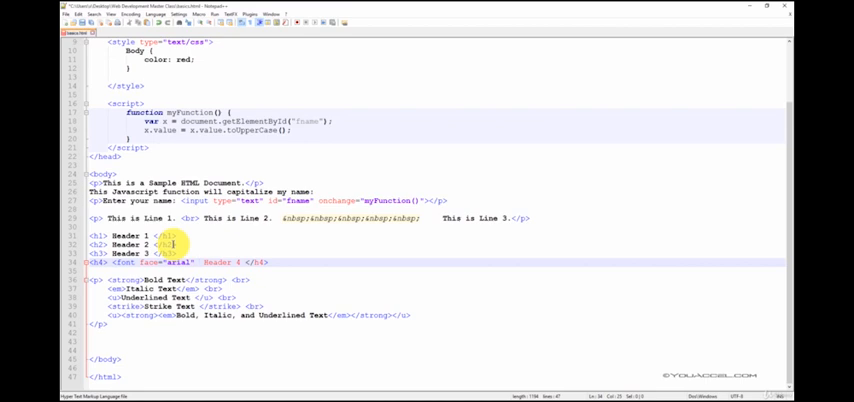
text(size="ww")
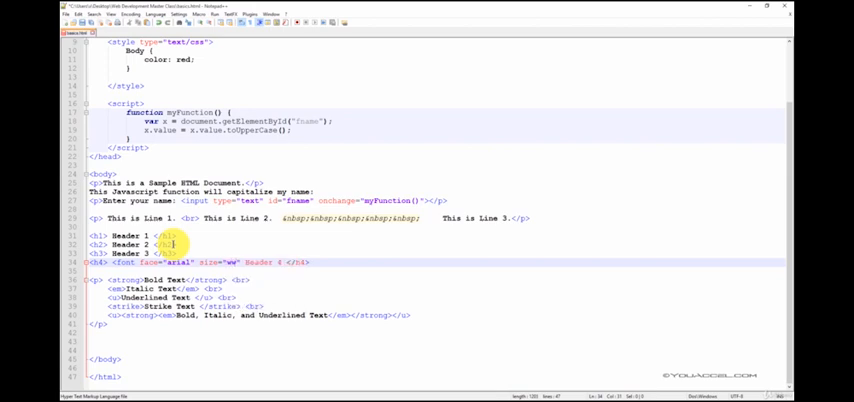
text(22)
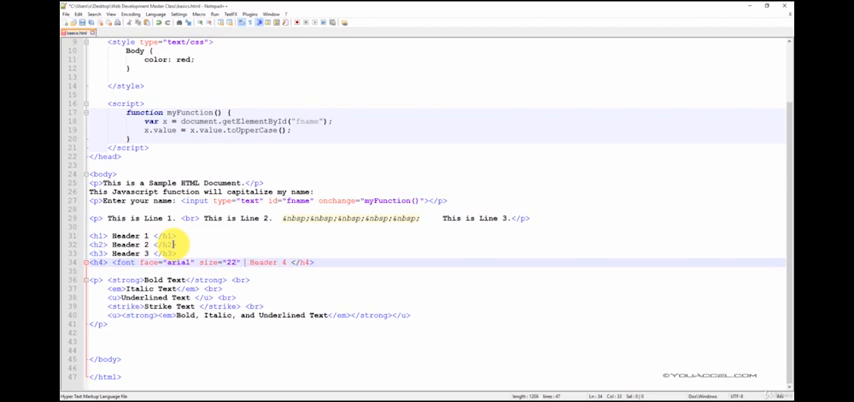
text(color=)
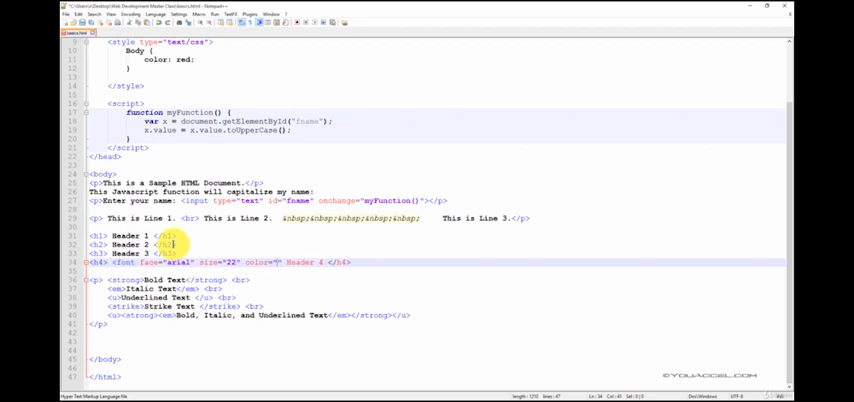
text(blue)
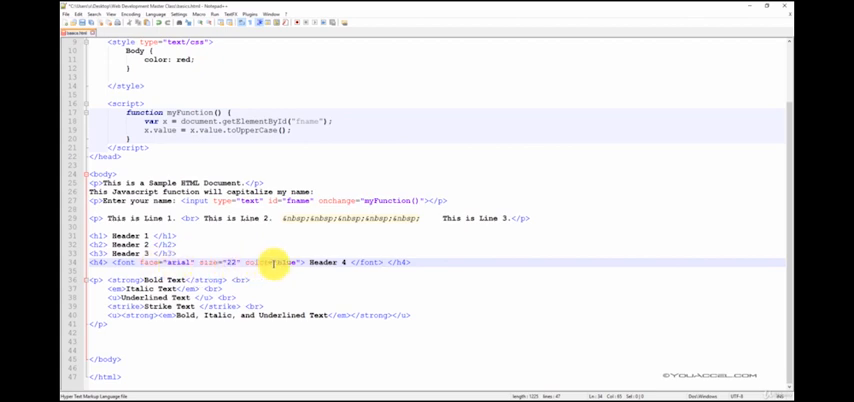
text(blue)
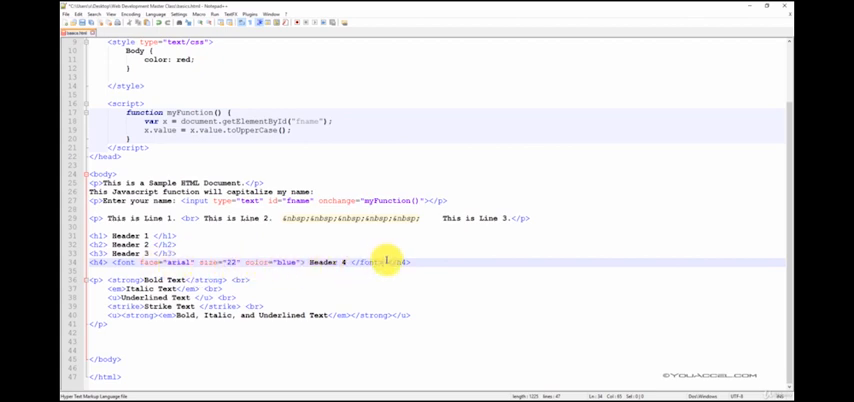